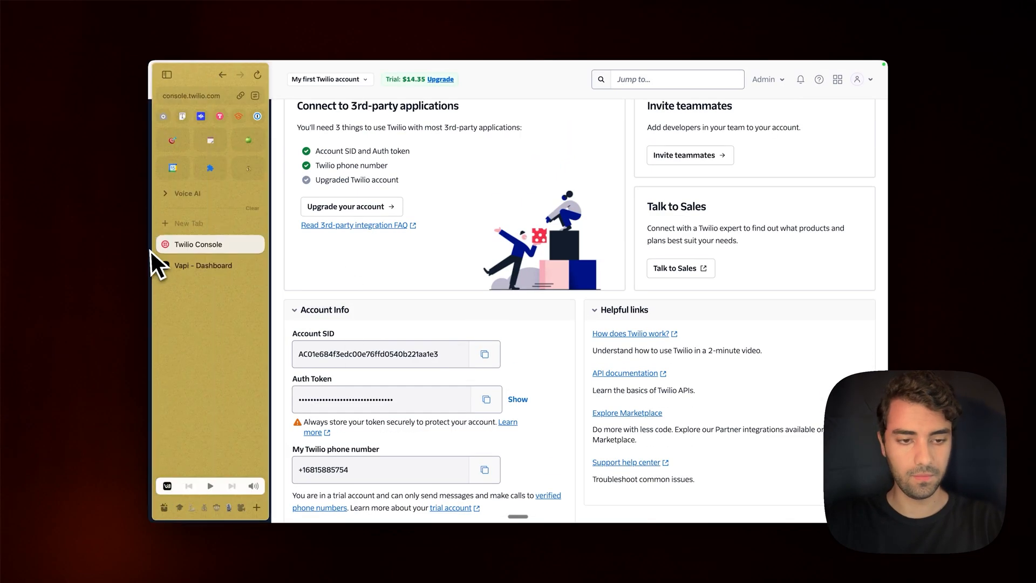
# Step: Review the Twilio Account Info panel's SID, auth token and trial phone number
pyautogui.click(203, 265)
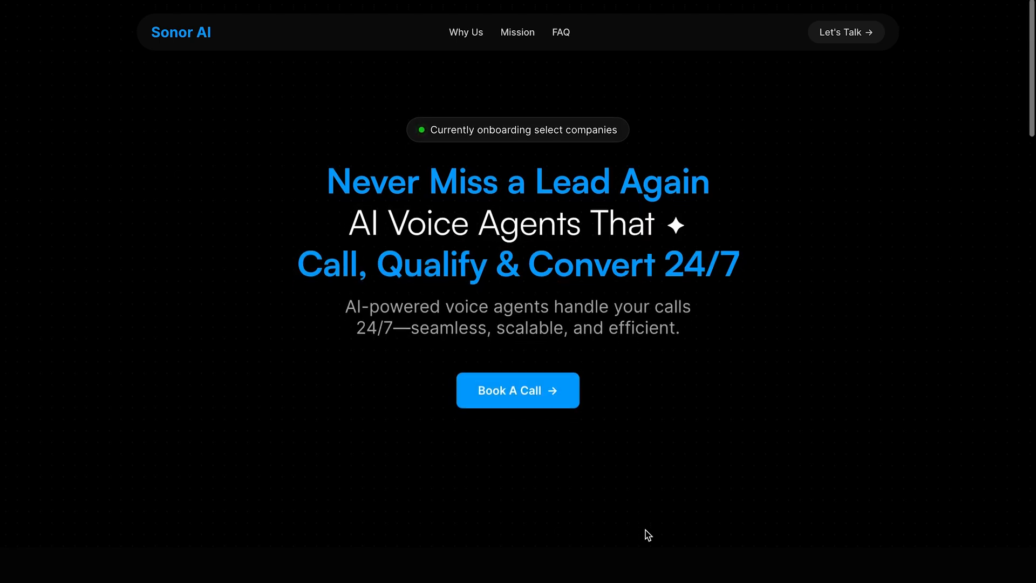
pyautogui.scroll(-3)
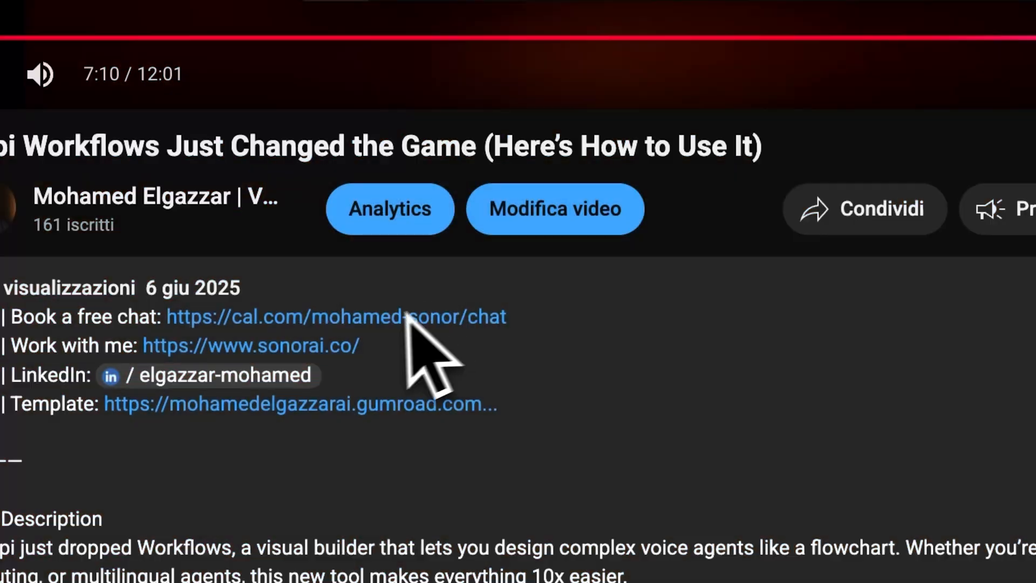
pyautogui.click(336, 317)
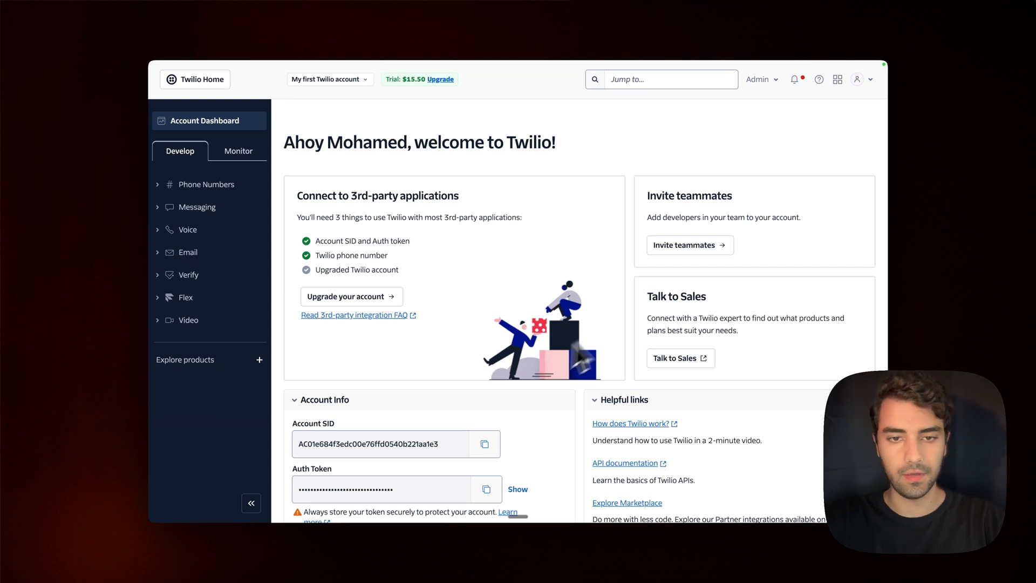
pyautogui.moveTo(401, 96)
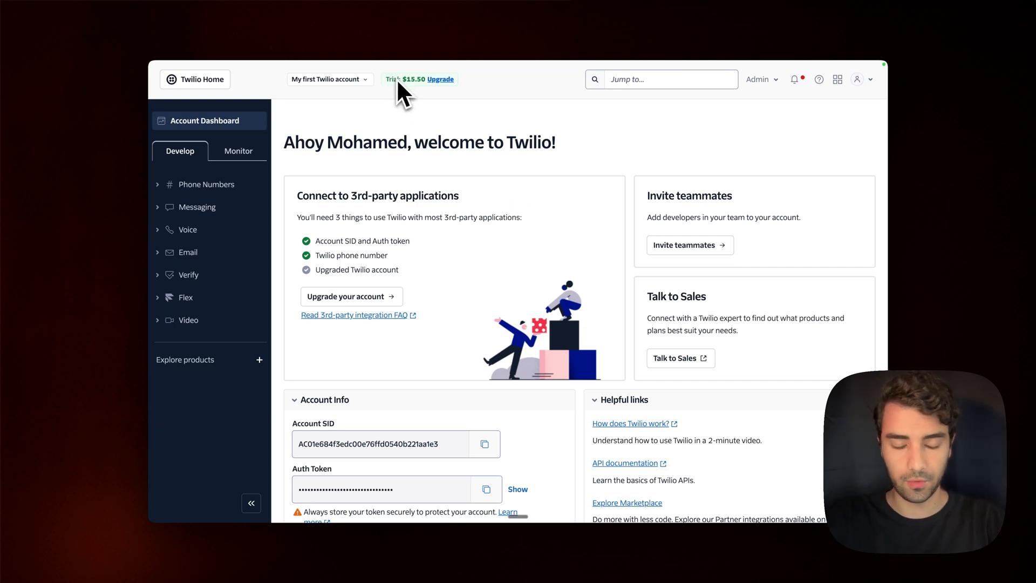
pyautogui.moveTo(423, 210)
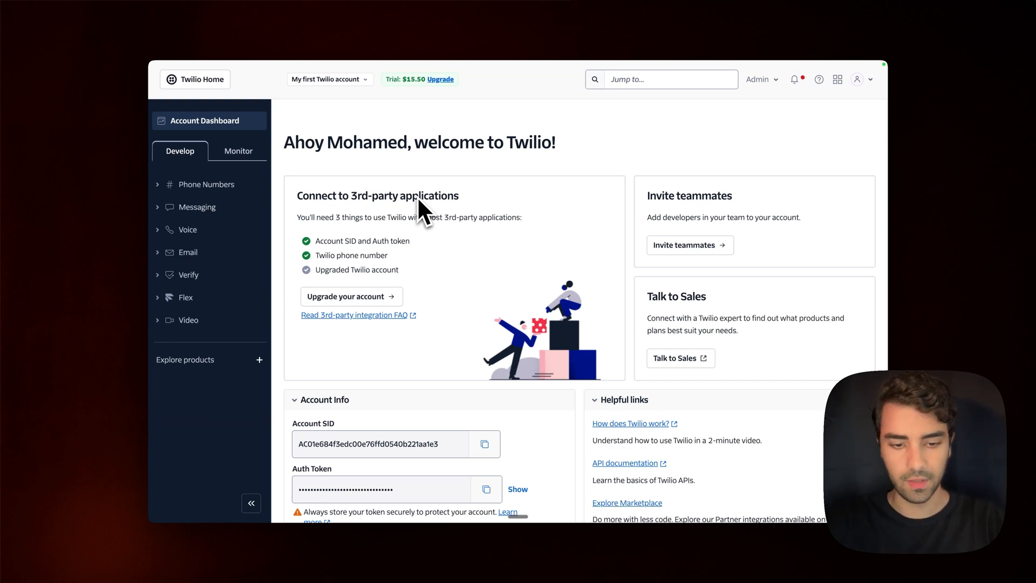
pyautogui.scroll(-3)
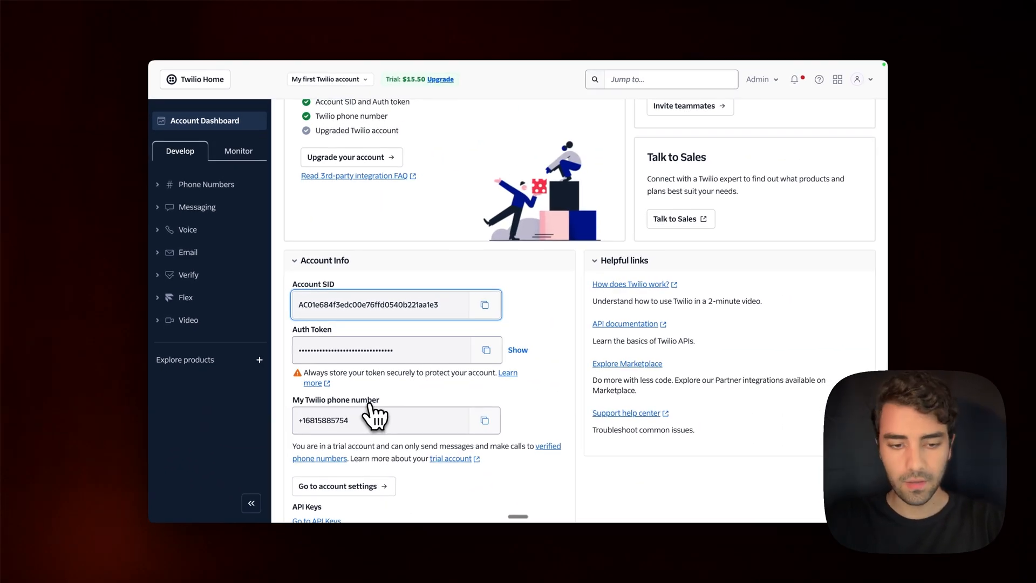
pyautogui.scroll(3)
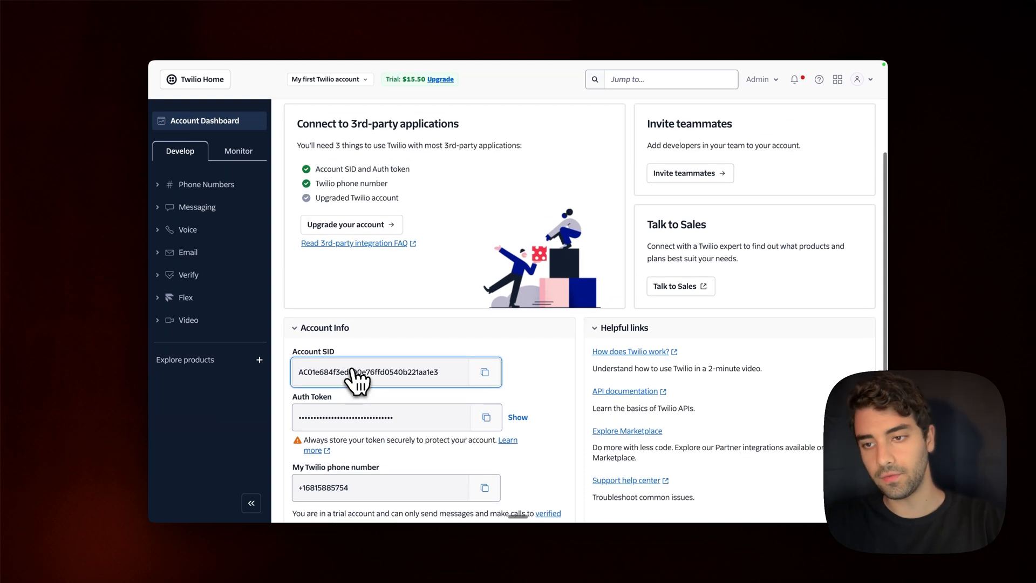
pyautogui.moveTo(323, 320)
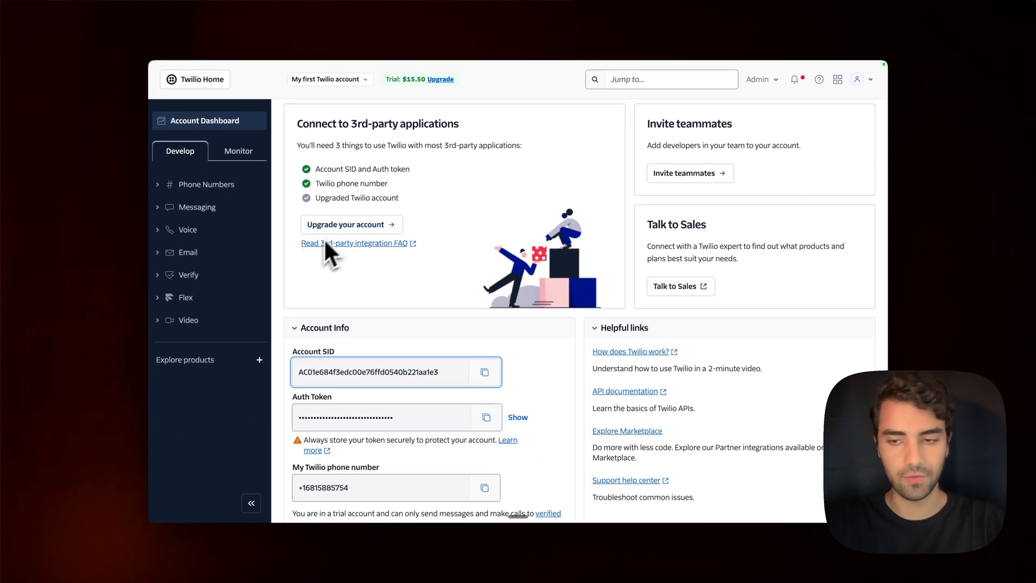
pyautogui.moveTo(340, 212)
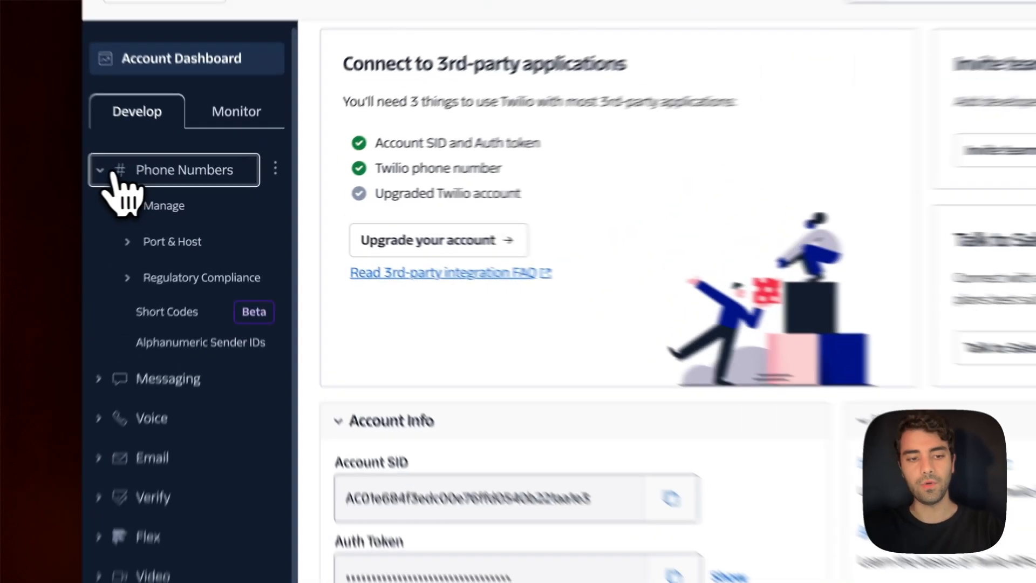
# Step: Browse available US local numbers priced at $1.15 per month on Buy a Number
pyautogui.click(162, 206)
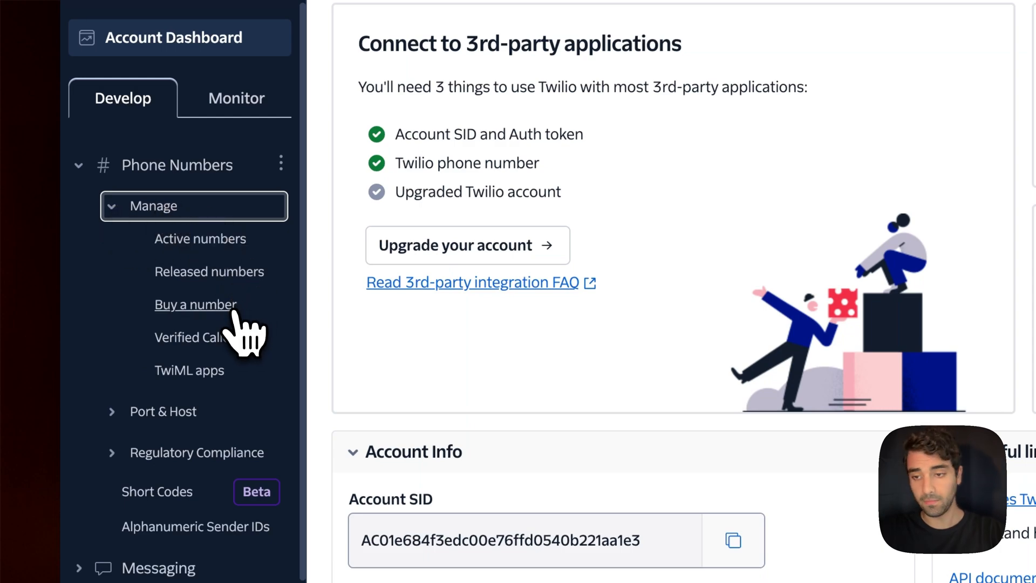
pyautogui.click(195, 304)
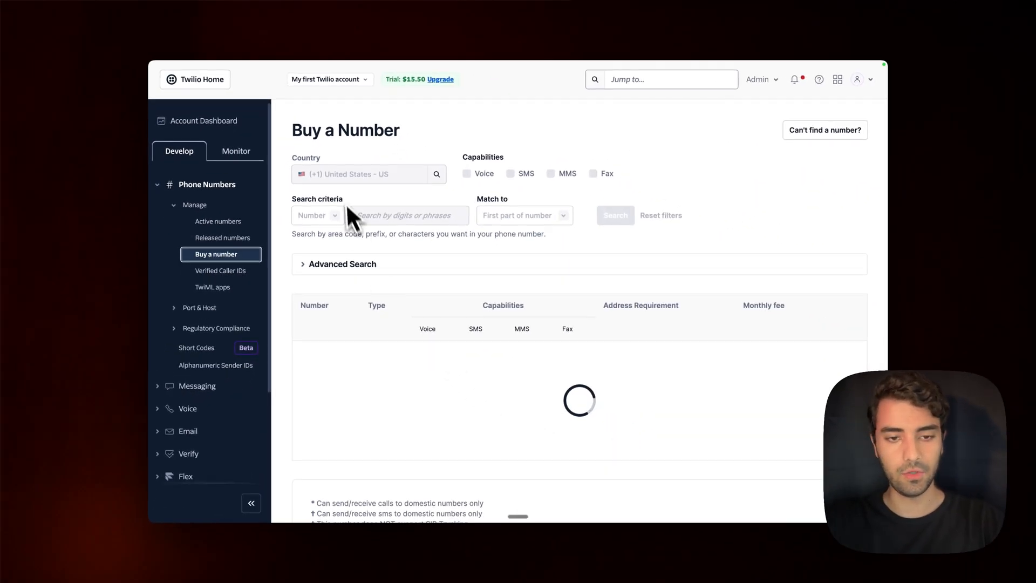
pyautogui.click(614, 215)
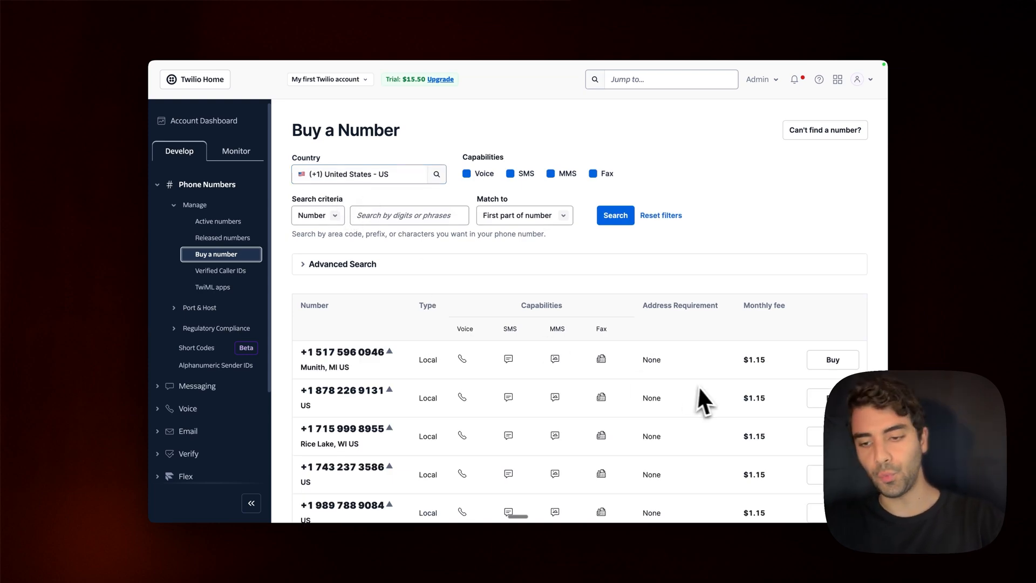
pyautogui.scroll(-3)
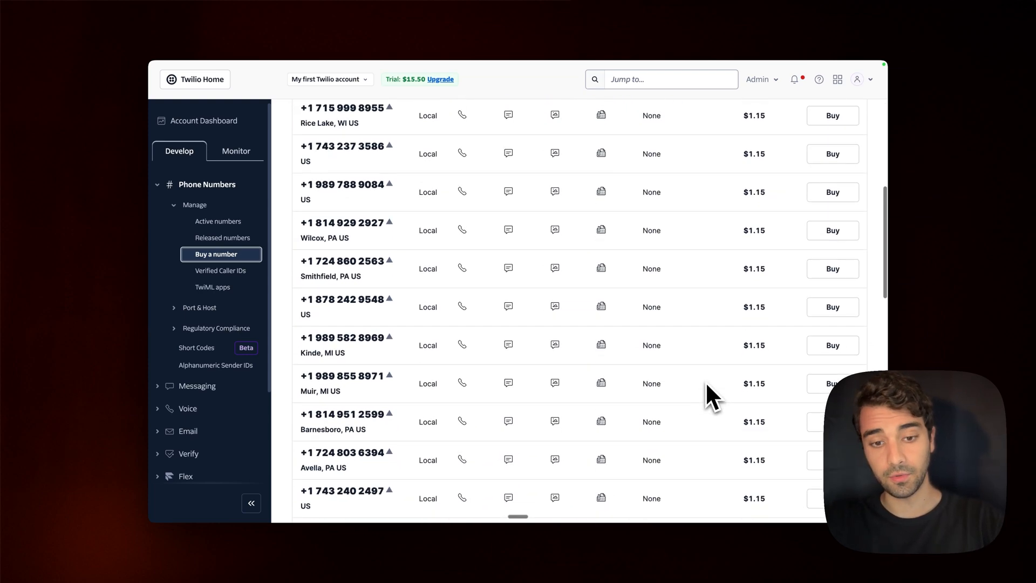
pyautogui.scroll(3)
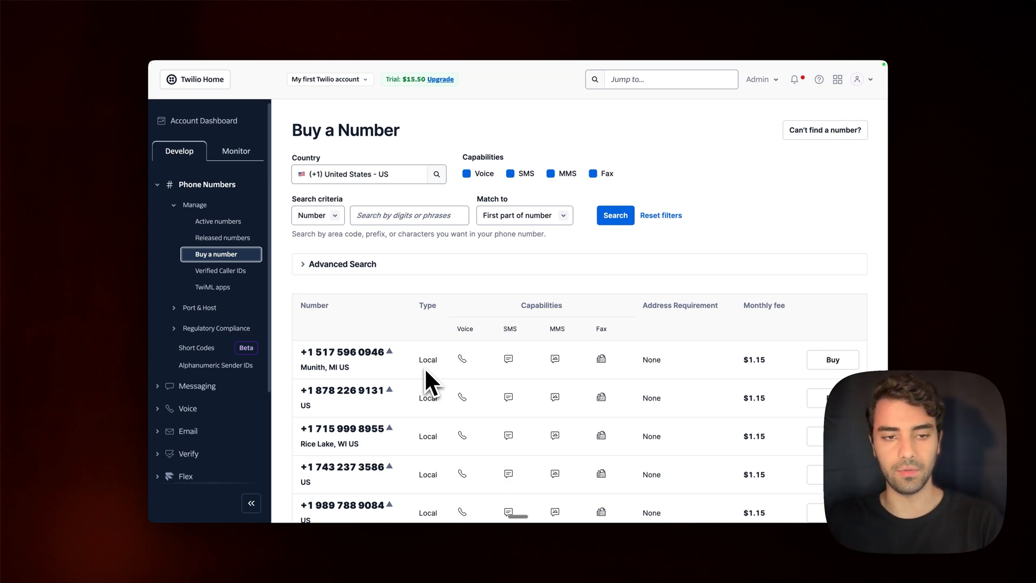
pyautogui.moveTo(182, 254)
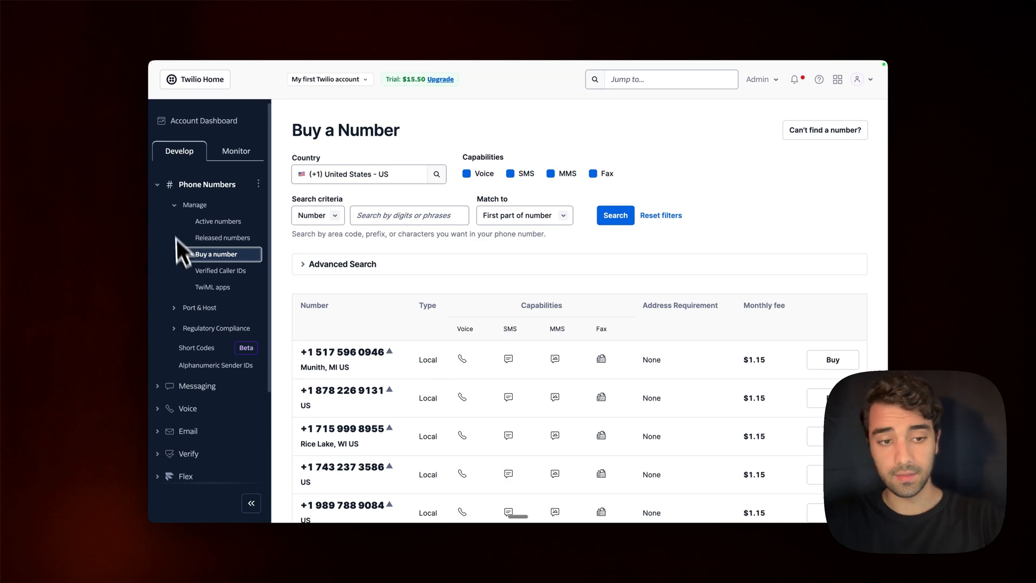
pyautogui.moveTo(183, 216)
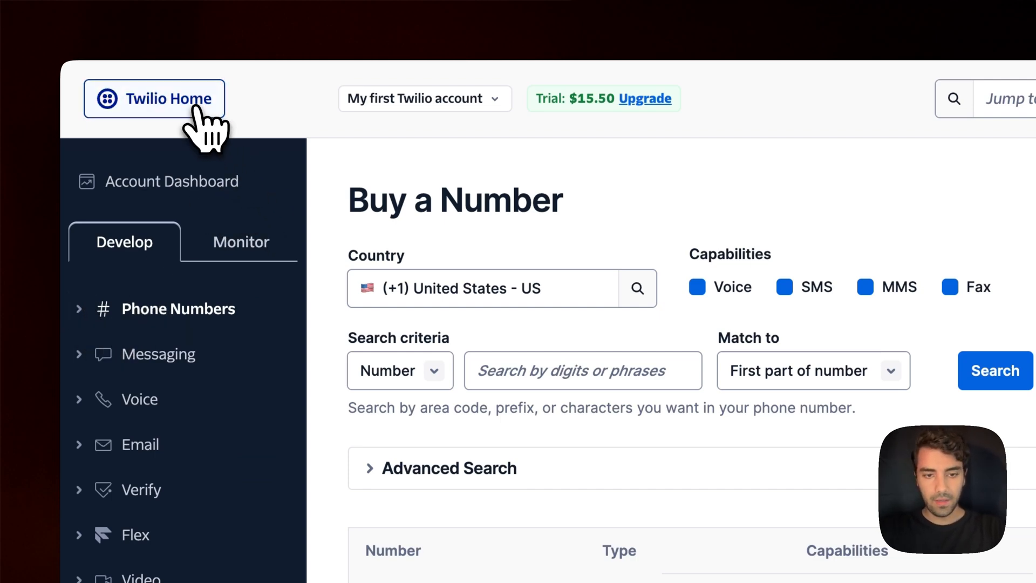
pyautogui.click(154, 98)
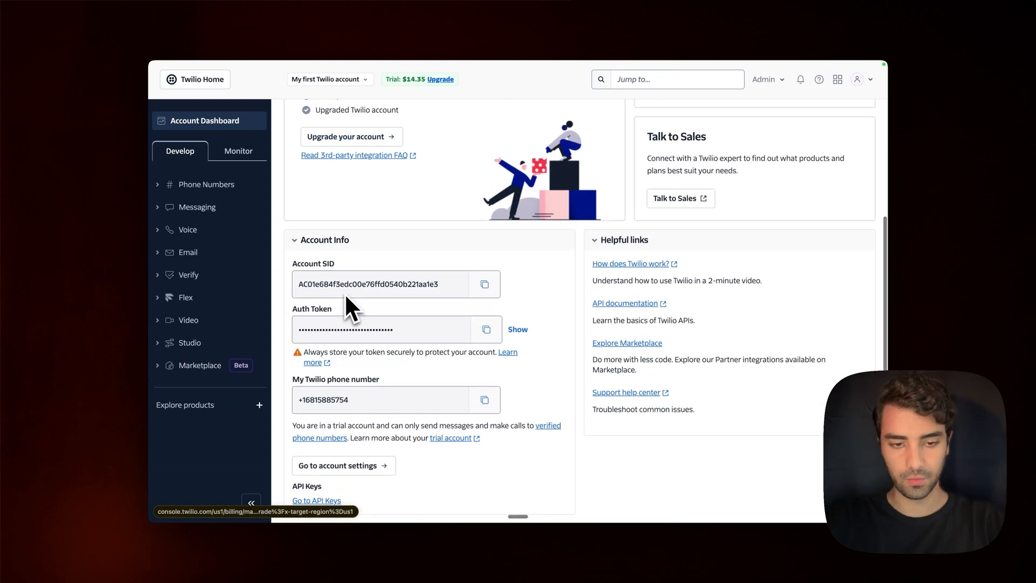
pyautogui.scroll(3)
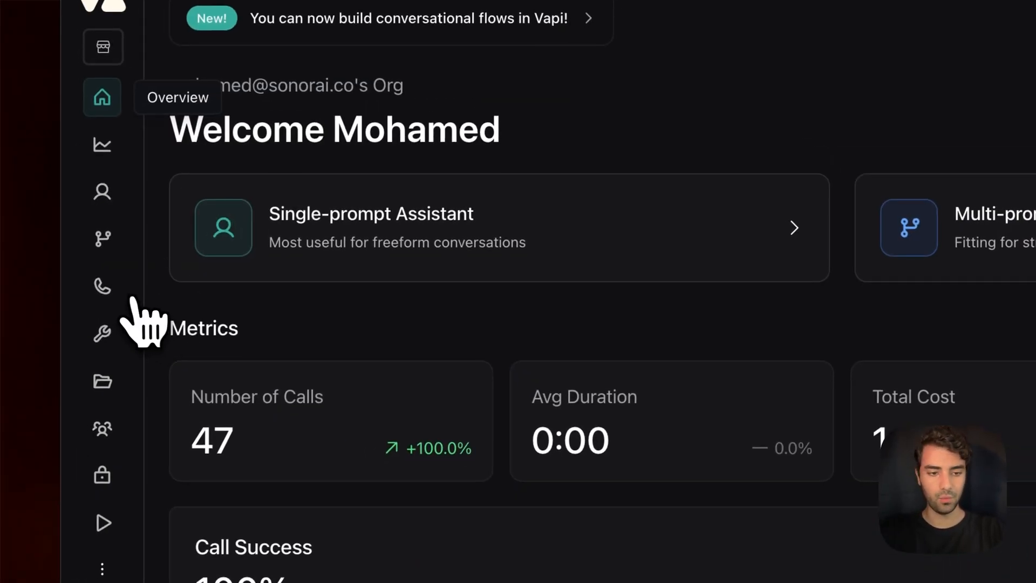
pyautogui.moveTo(103, 286)
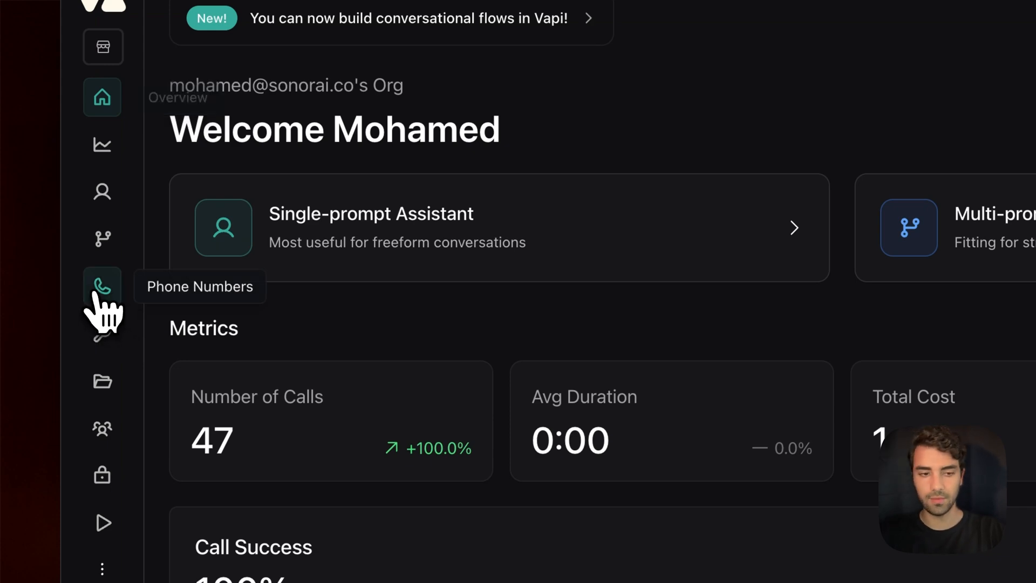
# Step: Go to Vapi's Phone Numbers page and start creating a new phone number
pyautogui.click(103, 286)
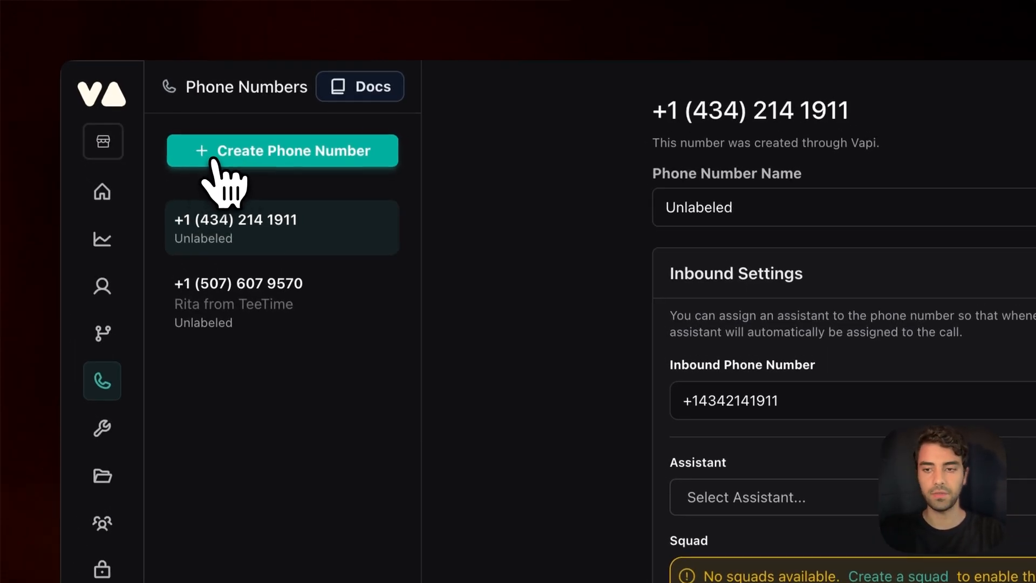
pyautogui.click(280, 151)
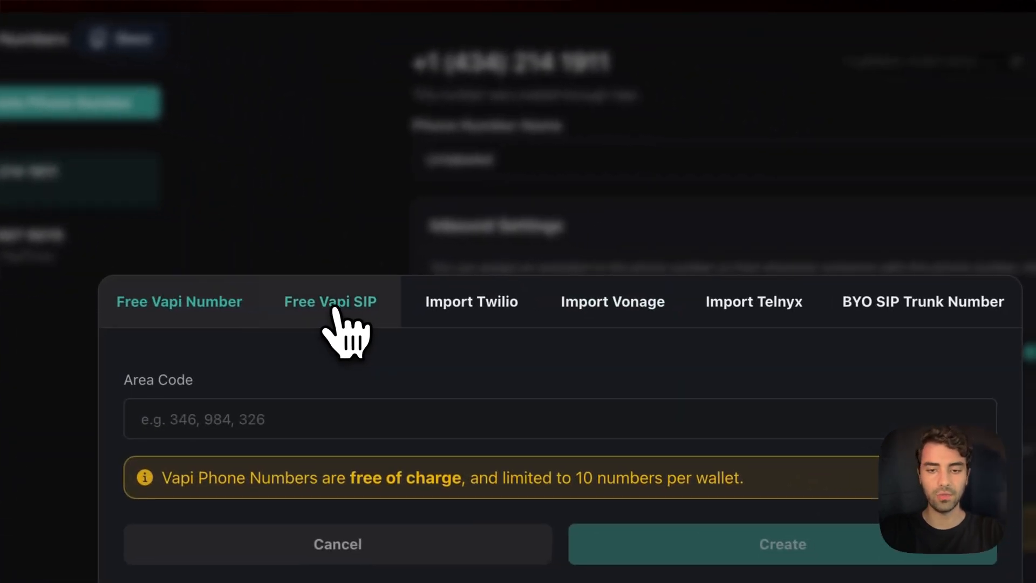
pyautogui.click(471, 301)
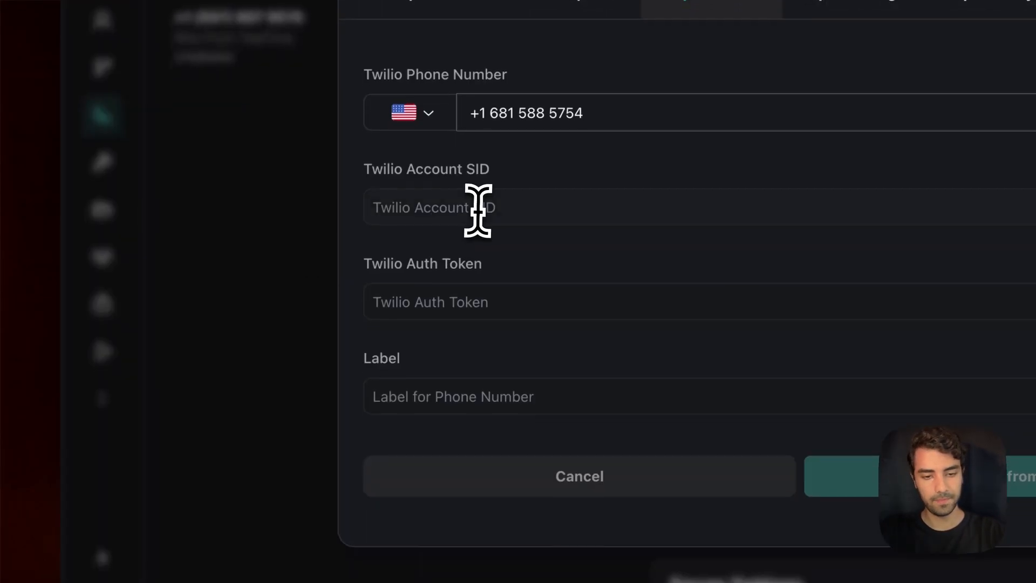
pyautogui.write('AC01e684f3edc00e76ffd0540b221aa1e3')
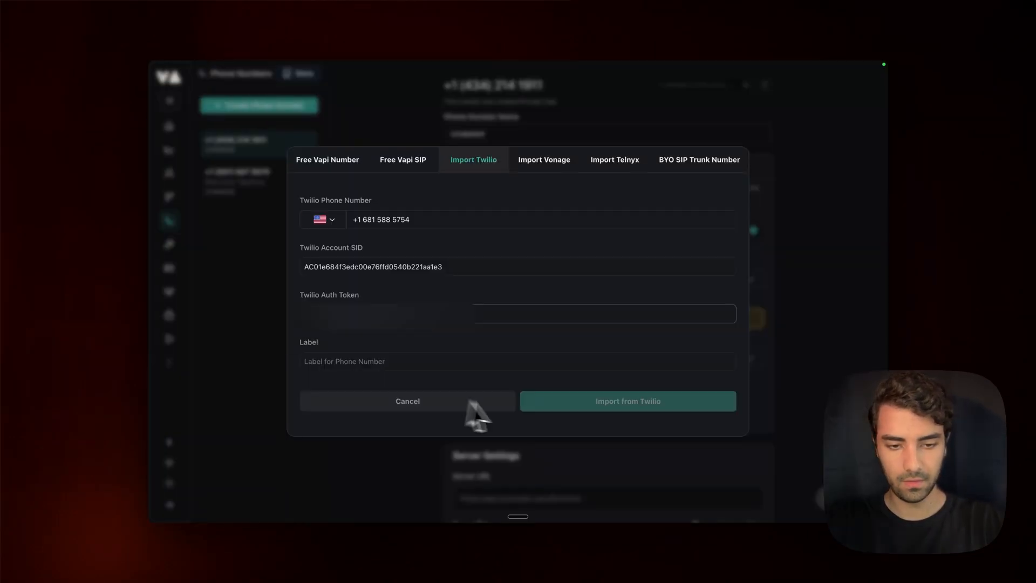
# Step: Label the number 'Free Twilio Number' and import it from Twilio
pyautogui.click(515, 361)
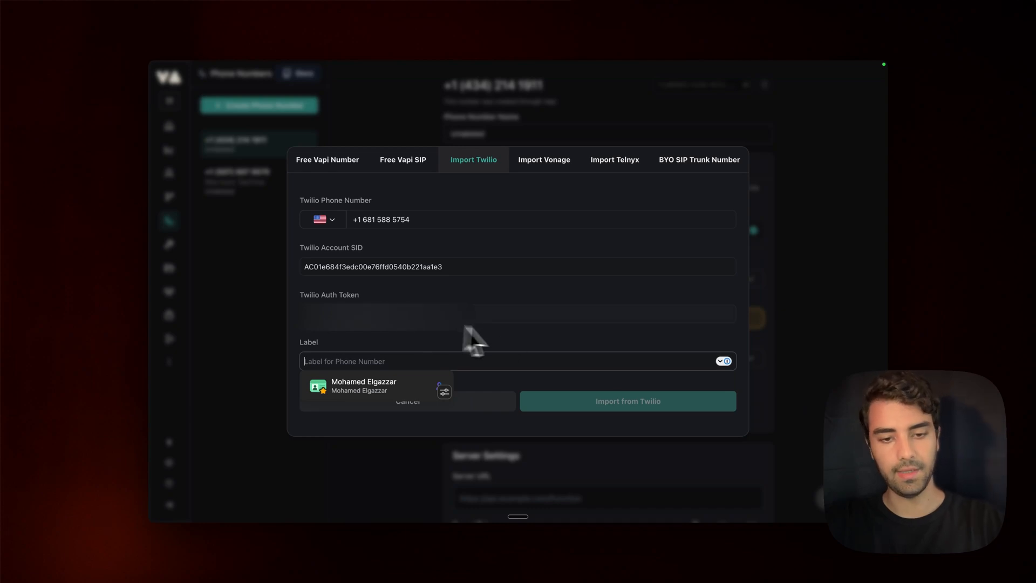
pyautogui.moveTo(517, 353)
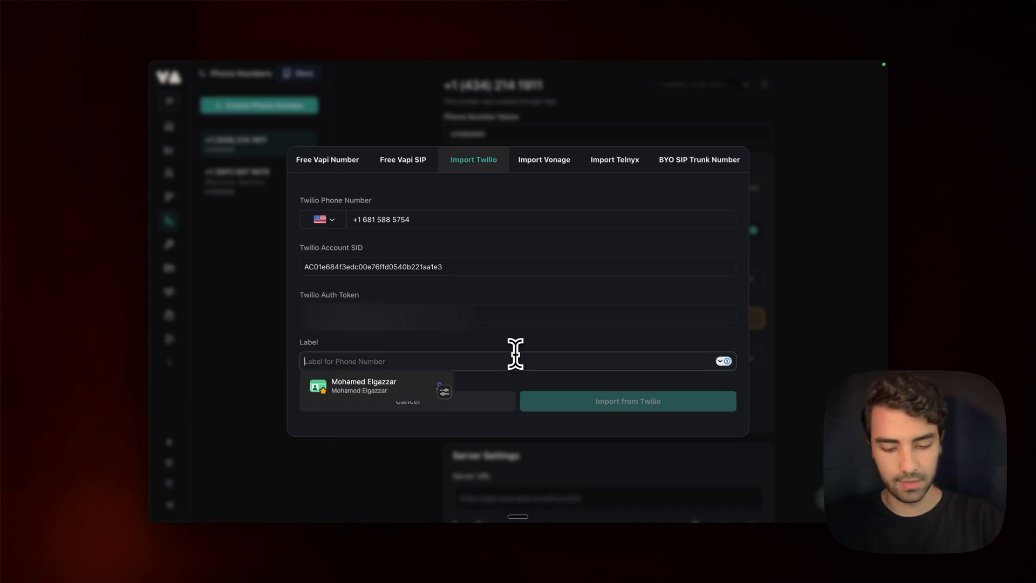
pyautogui.write('Fee')
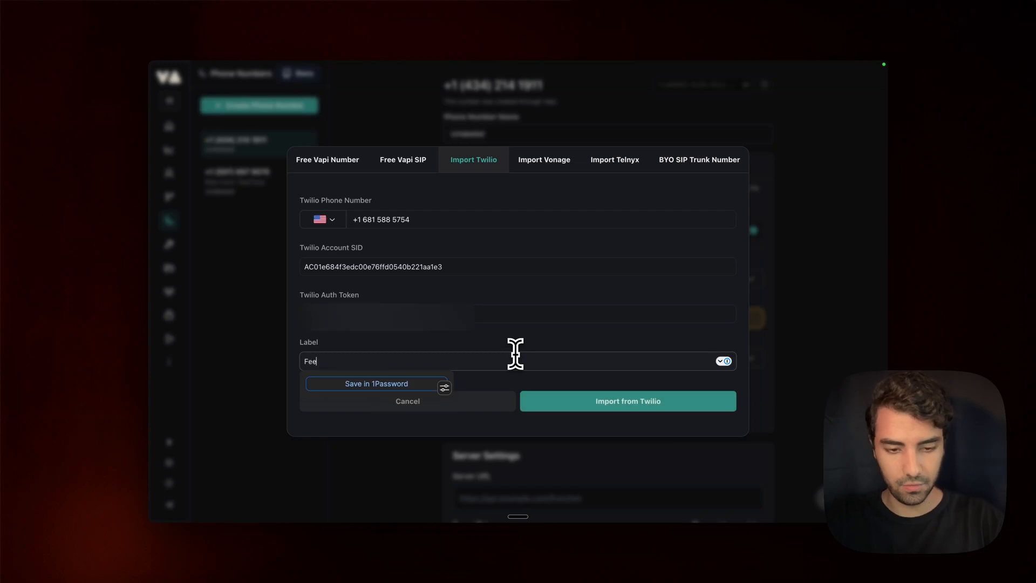
pyautogui.write('Free Tw')
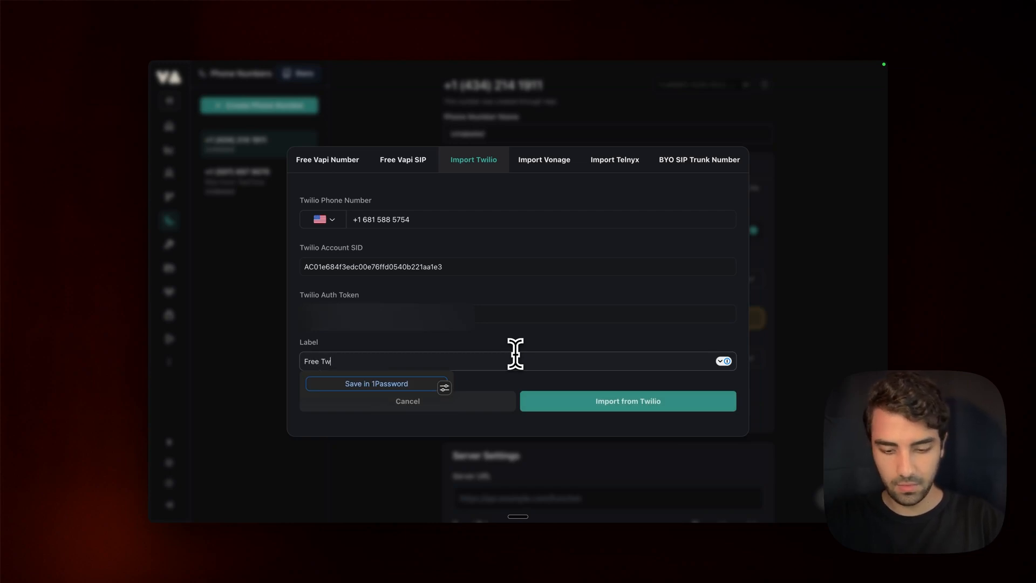
pyautogui.write('ilio Number')
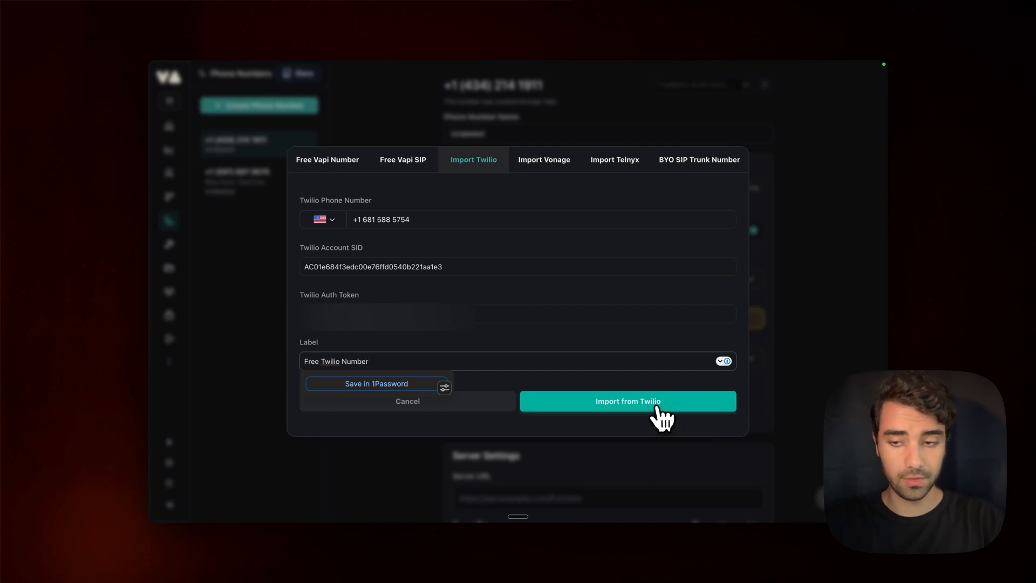
pyautogui.click(627, 401)
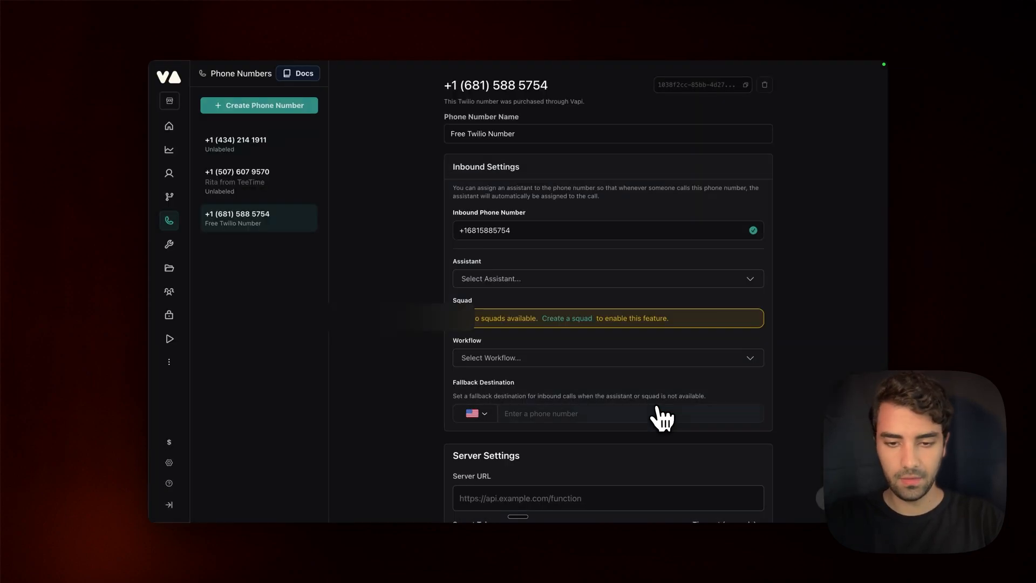
pyautogui.moveTo(230, 234)
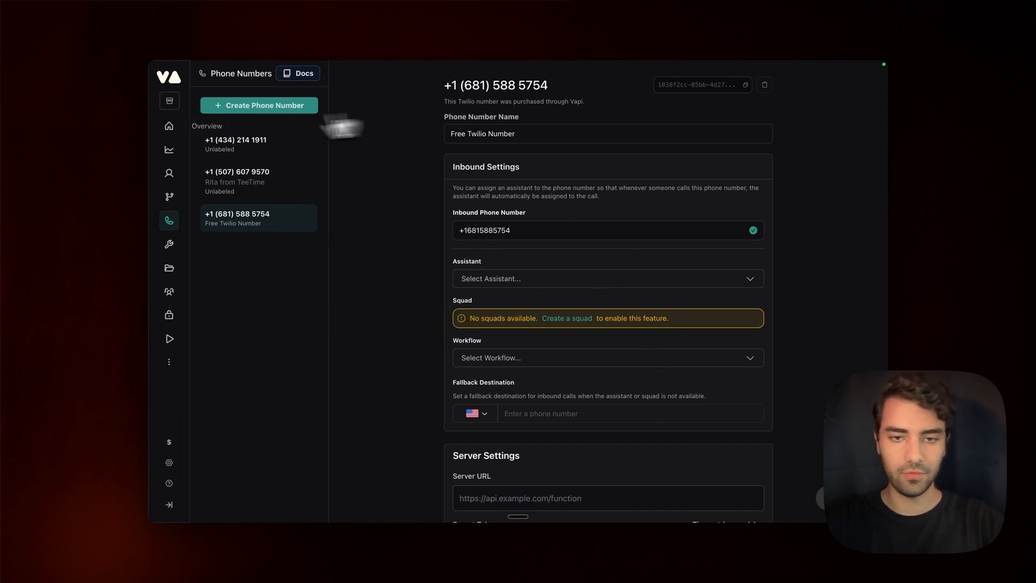
pyautogui.moveTo(652, 210)
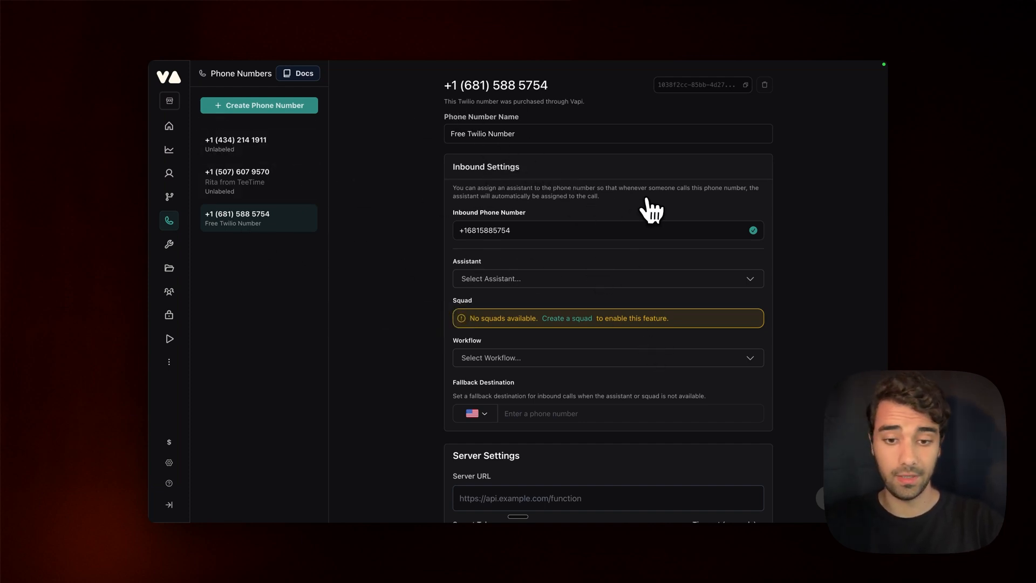
pyautogui.scroll(-3)
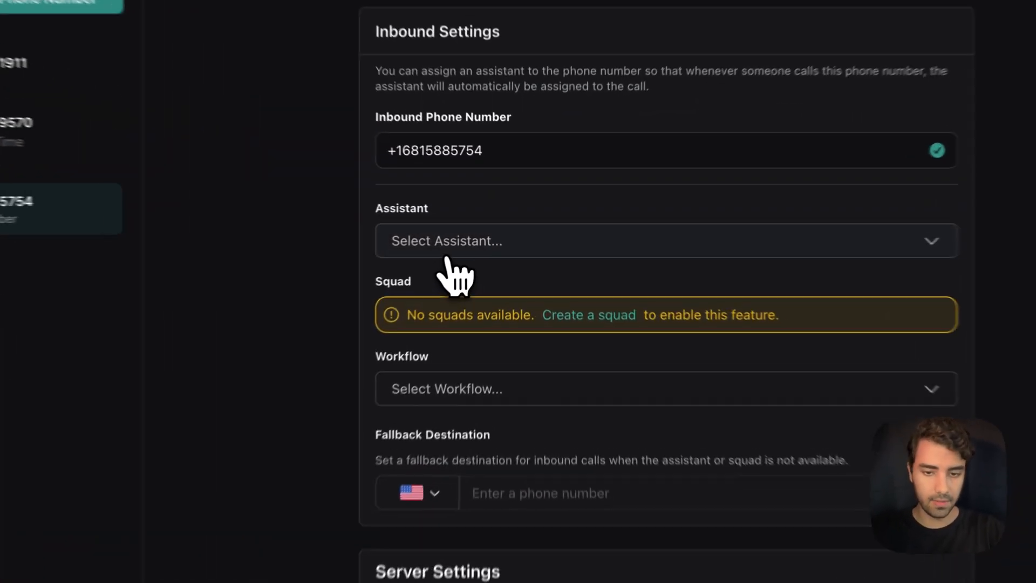
# Step: Select Rita from TeeTime as the inbound assistant and review the settings
pyautogui.click(664, 241)
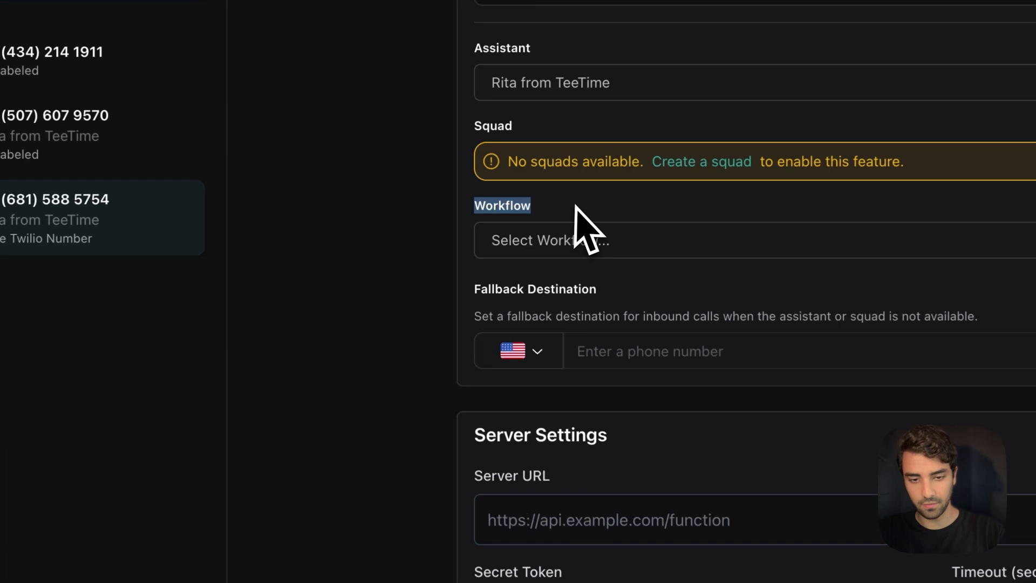
pyautogui.scroll(-3)
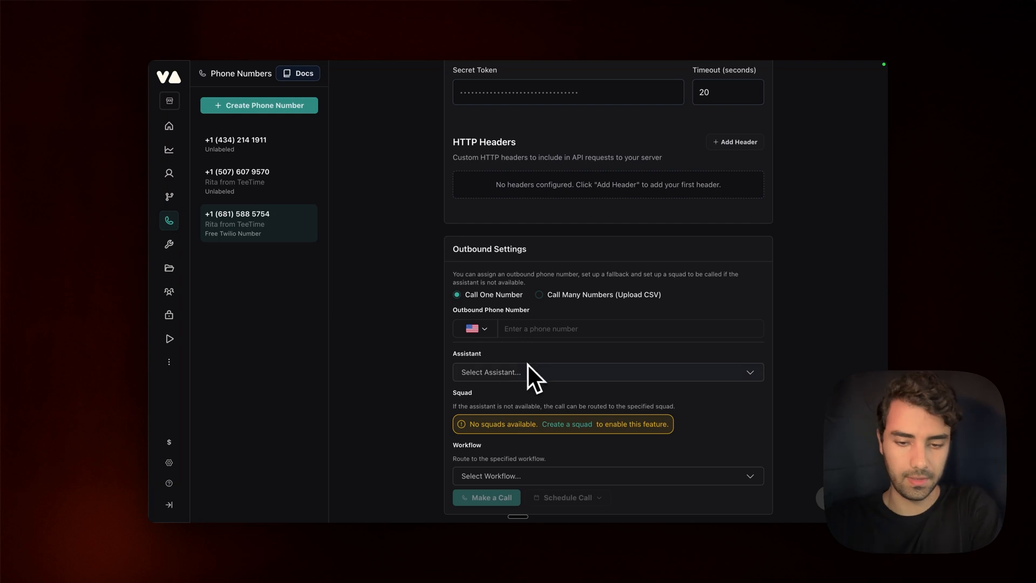
pyautogui.moveTo(509, 388)
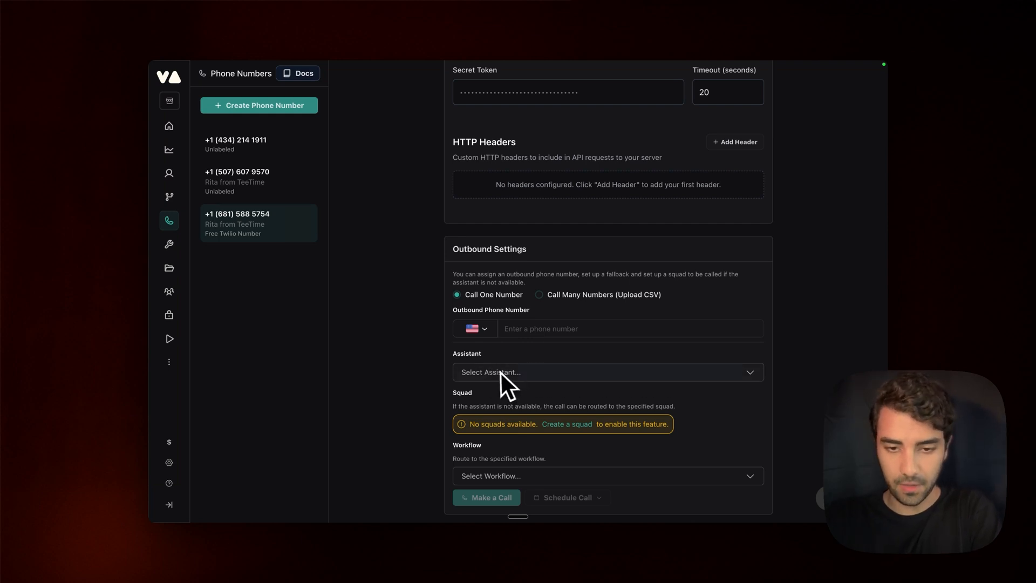
pyautogui.scroll(3)
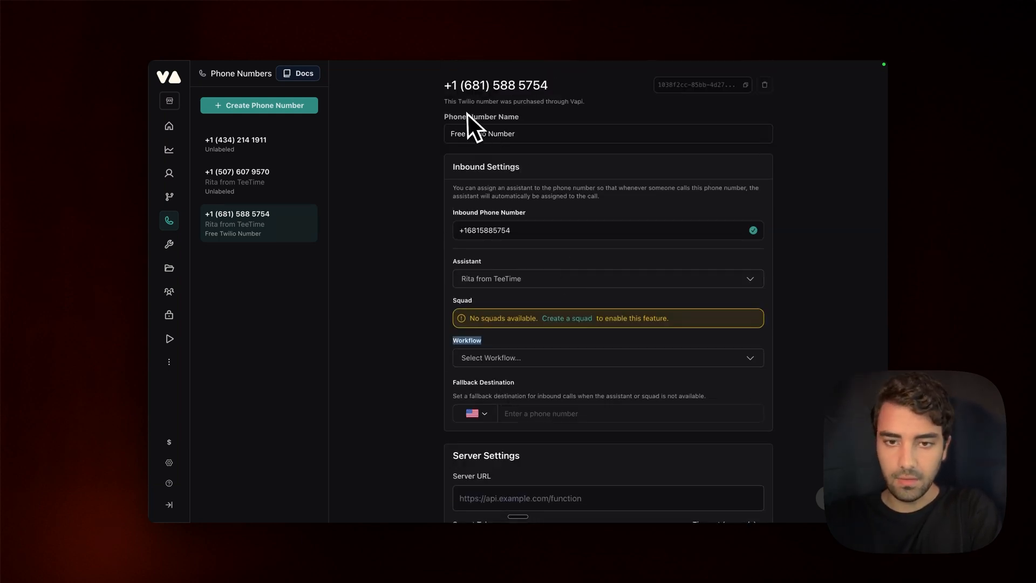